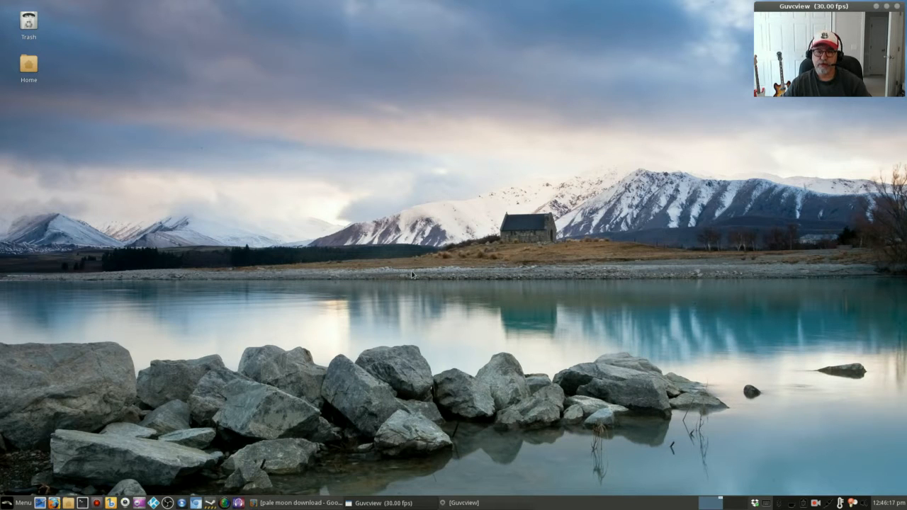
{"action": "mouse_move", "coordinate": [381, 435]}
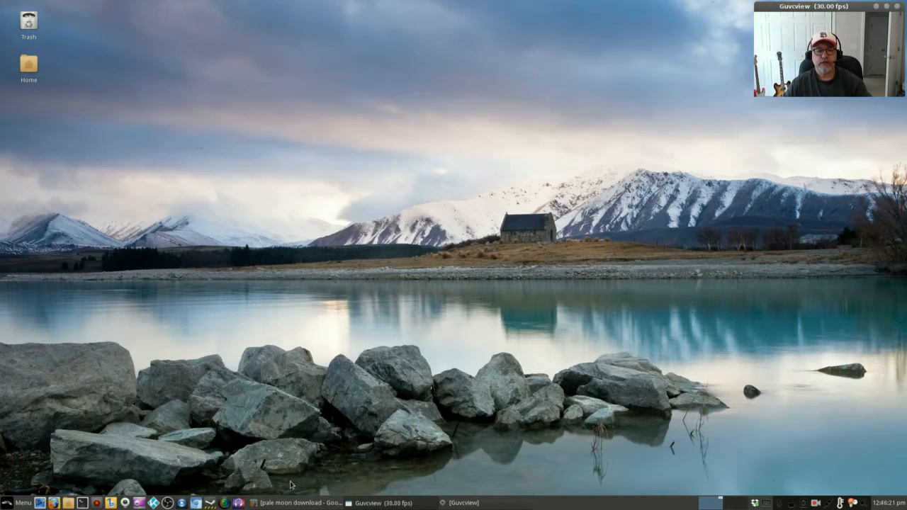
Open the 'Download the Pale Moon browser' result and expand the site's Download > Pale Moon editions
{"action": "left_click", "coordinate": [291, 503]}
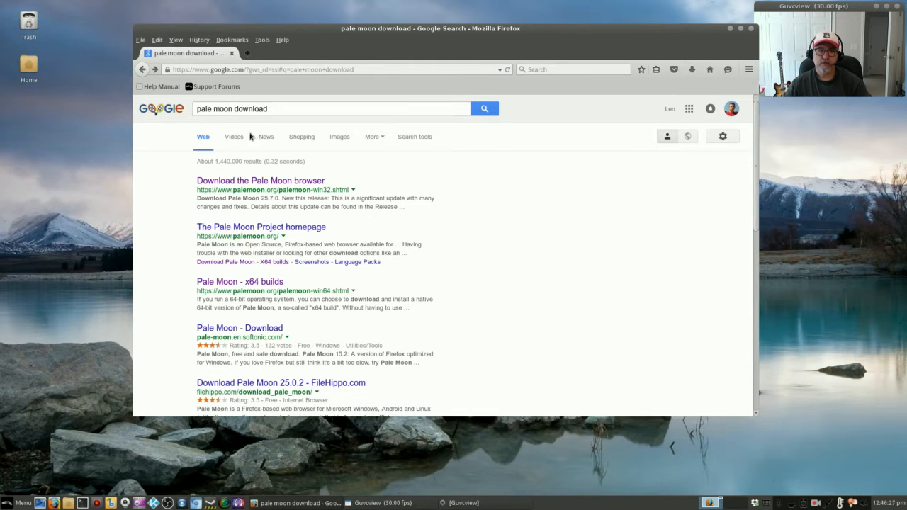
{"action": "left_click", "coordinate": [260, 180]}
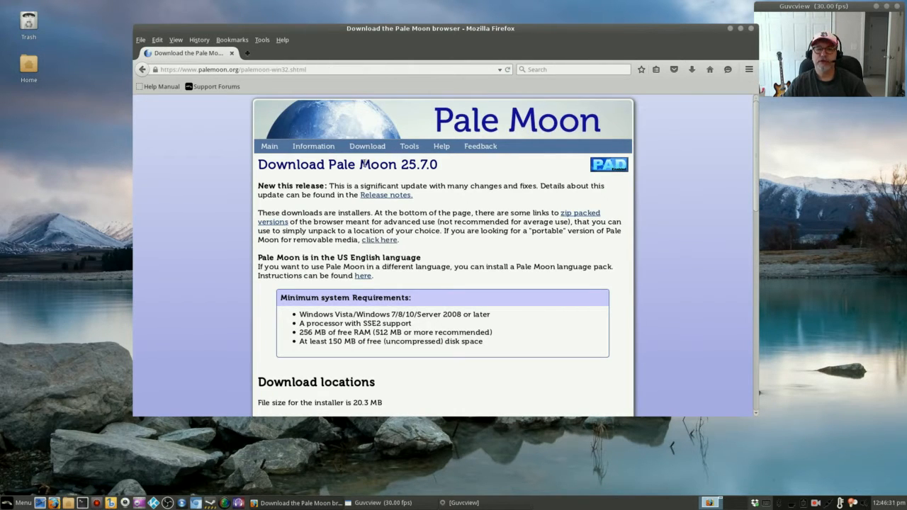
{"action": "left_click", "coordinate": [367, 146]}
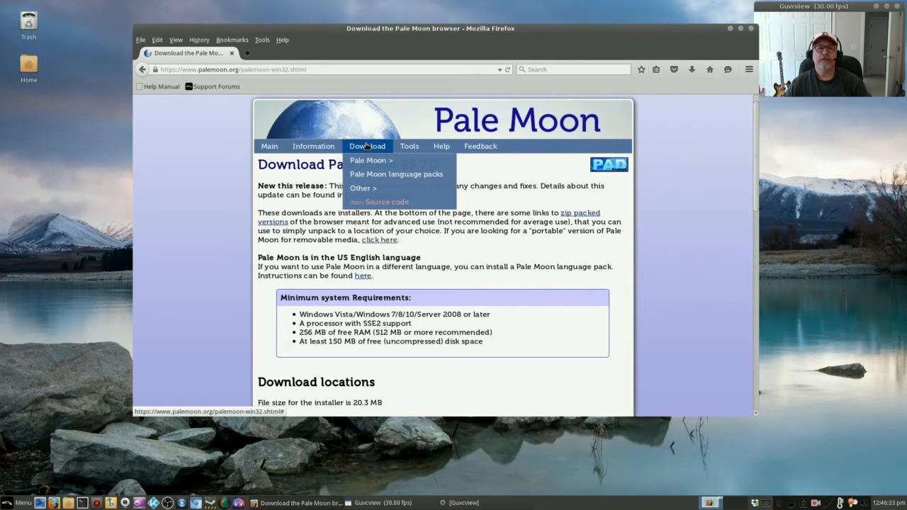
{"action": "mouse_move", "coordinate": [372, 161]}
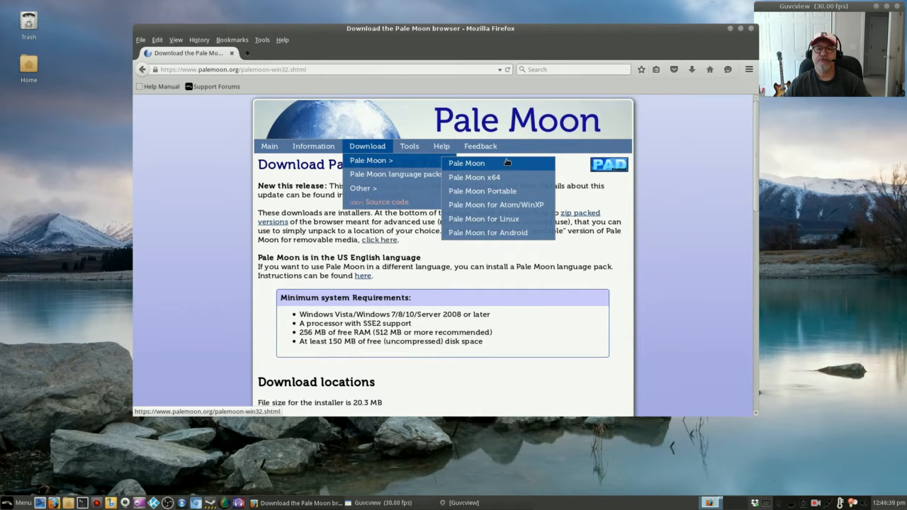
{"action": "mouse_move", "coordinate": [473, 178]}
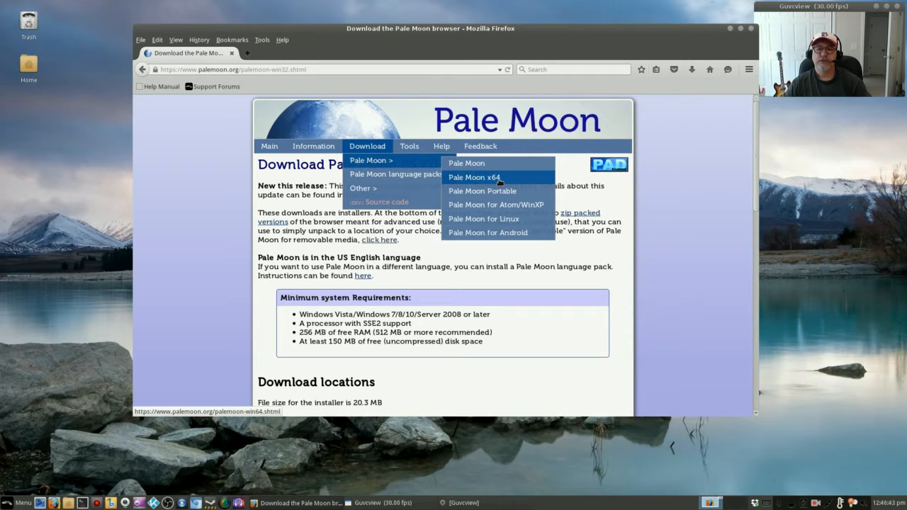
{"action": "mouse_move", "coordinate": [482, 191]}
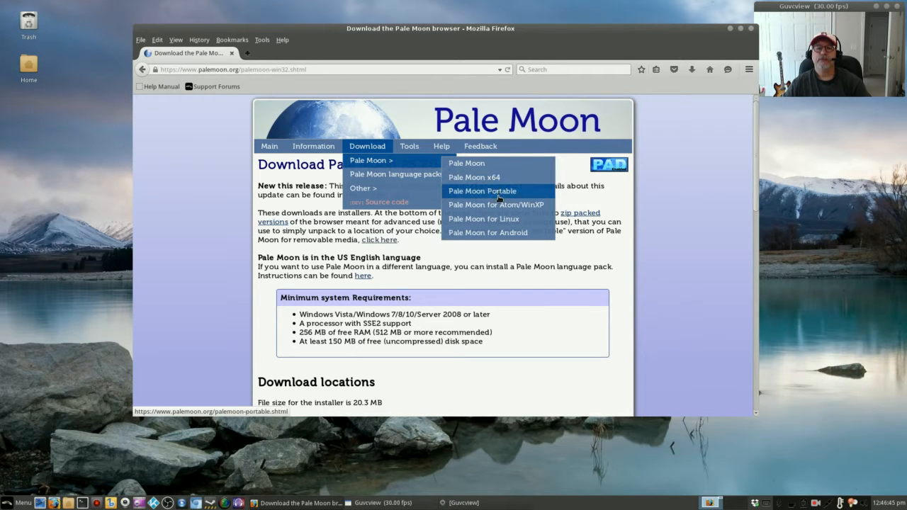
{"action": "mouse_move", "coordinate": [522, 192]}
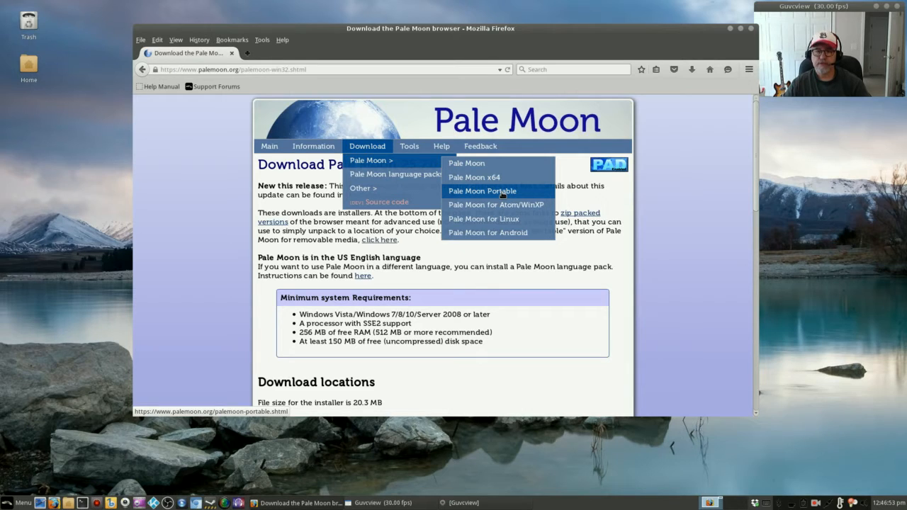
{"action": "mouse_move", "coordinate": [507, 191]}
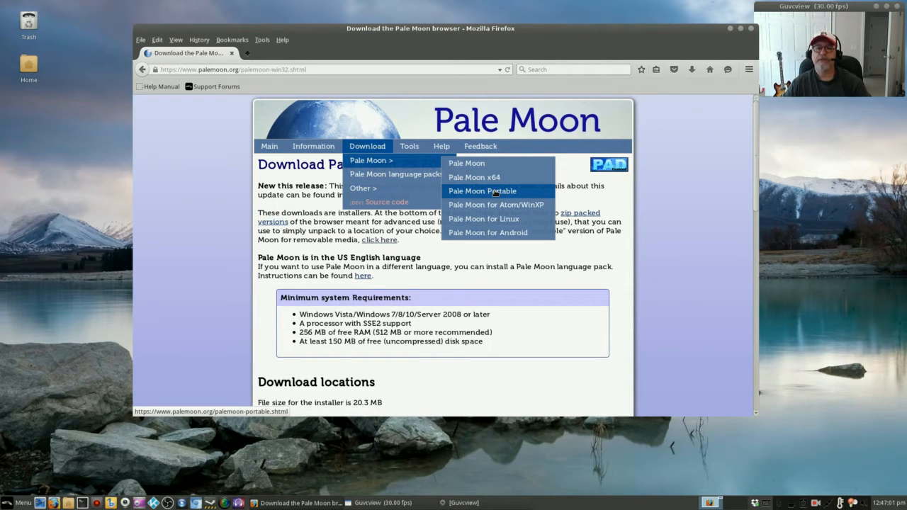
{"action": "mouse_move", "coordinate": [497, 205]}
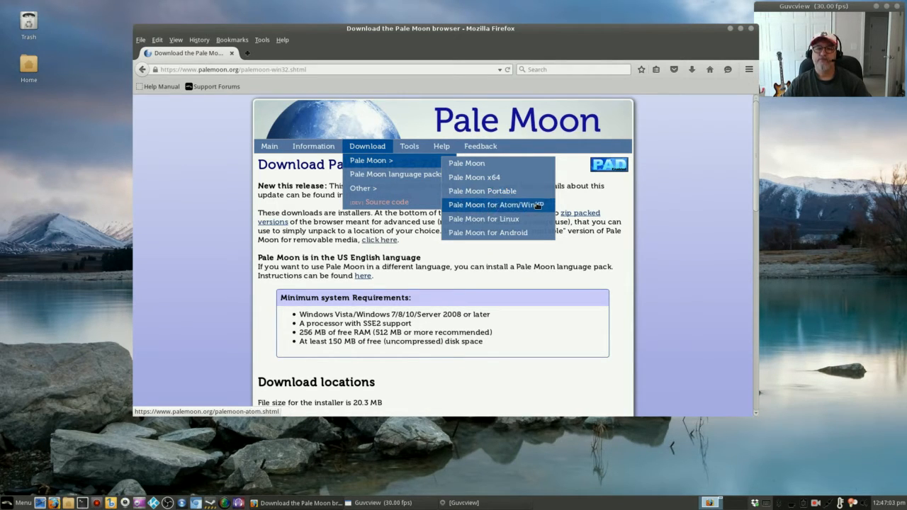
{"action": "mouse_move", "coordinate": [496, 205]}
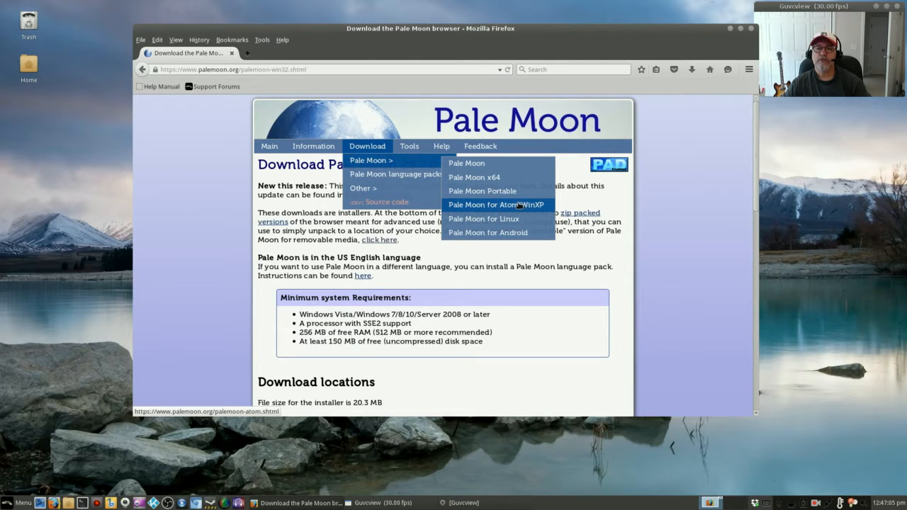
{"action": "mouse_move", "coordinate": [484, 218]}
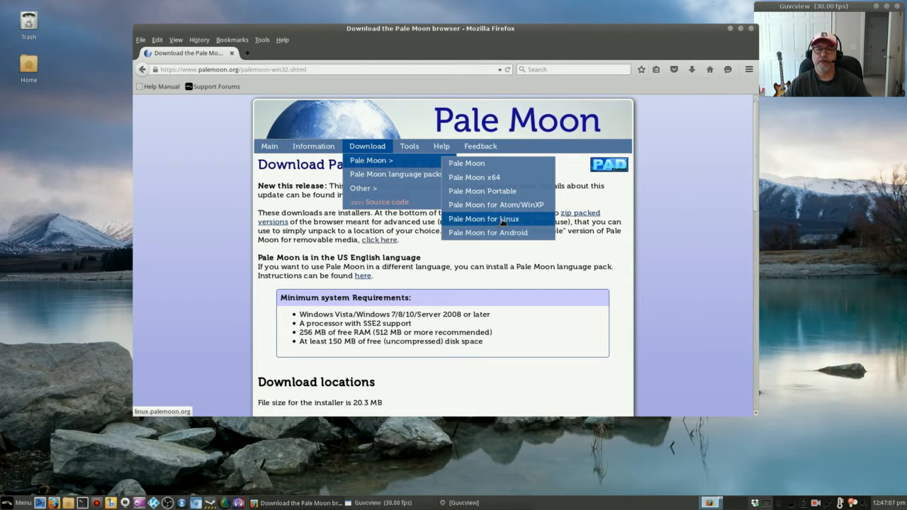
{"action": "mouse_move", "coordinate": [488, 232]}
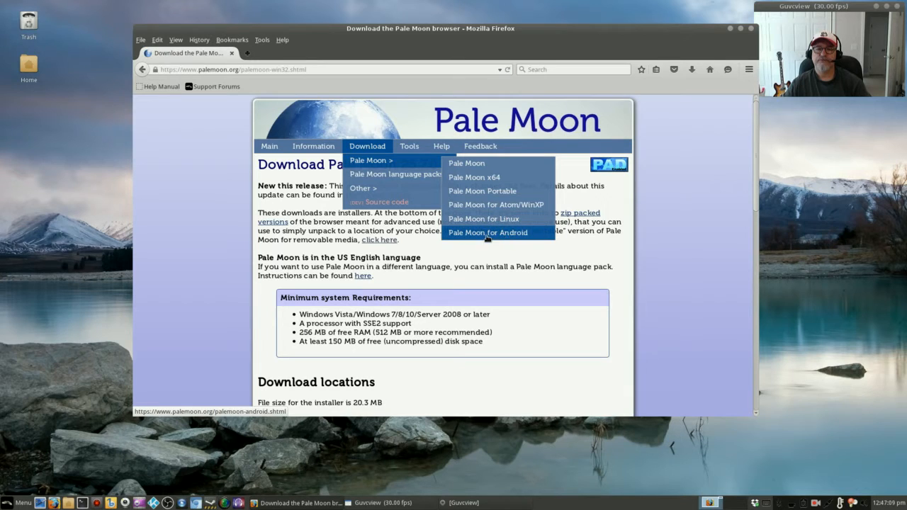
Go to the Pale Moon for Linux site and open its installer 0.2.0 page
{"action": "left_click", "coordinate": [483, 218]}
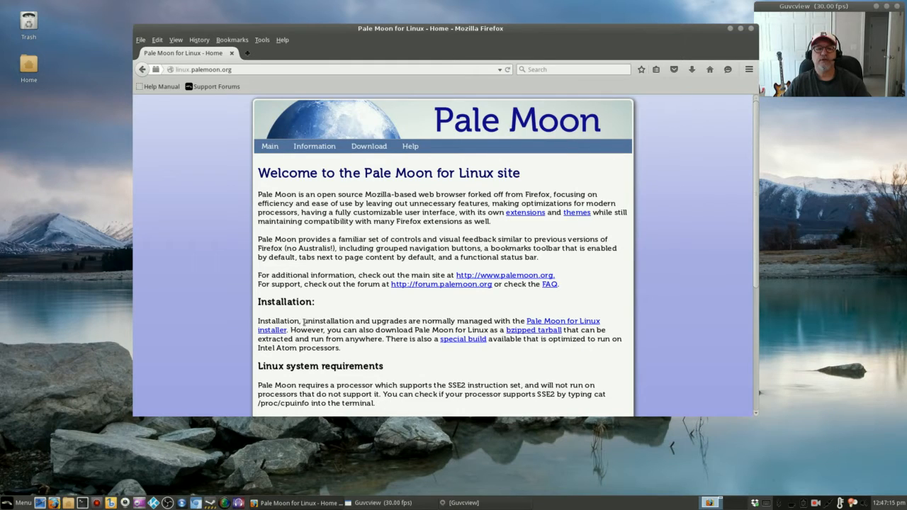
{"action": "mouse_move", "coordinate": [442, 315]}
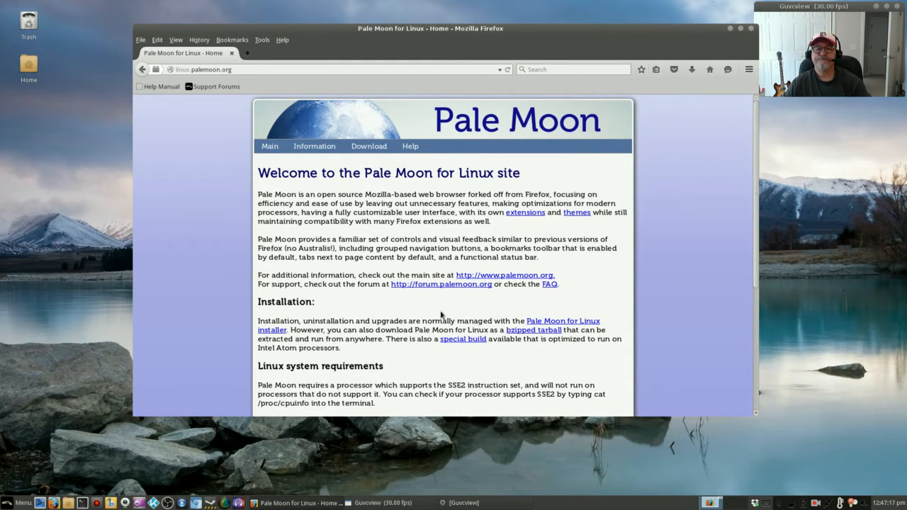
{"action": "scroll", "scroll_direction": "down", "scroll_amount": 3}
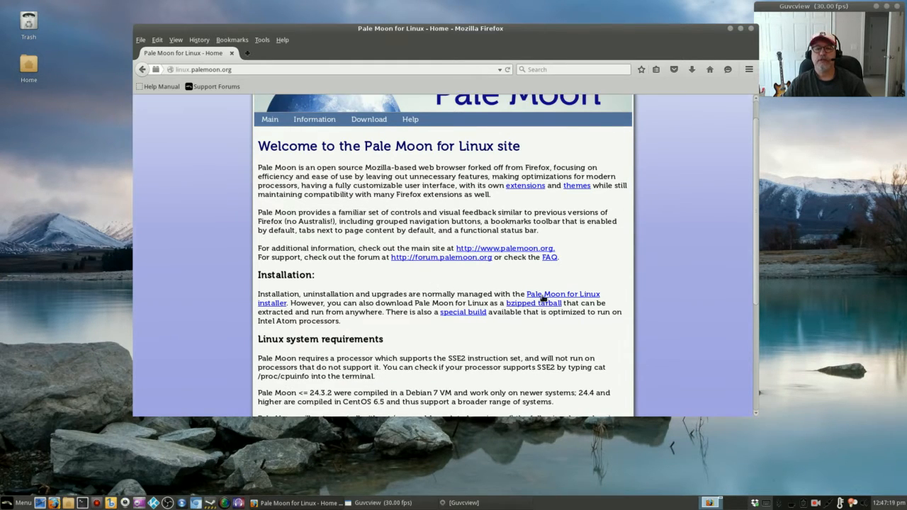
{"action": "left_click", "coordinate": [563, 293]}
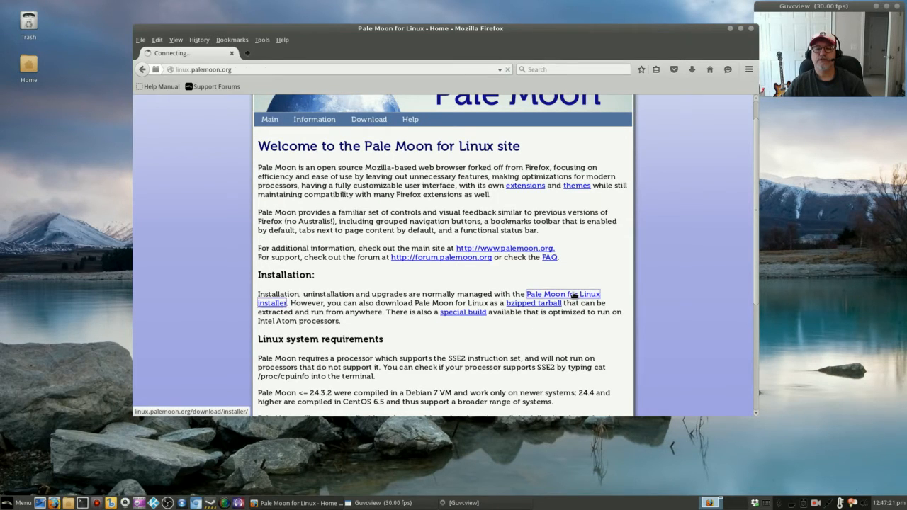
{"action": "left_click", "coordinate": [562, 294]}
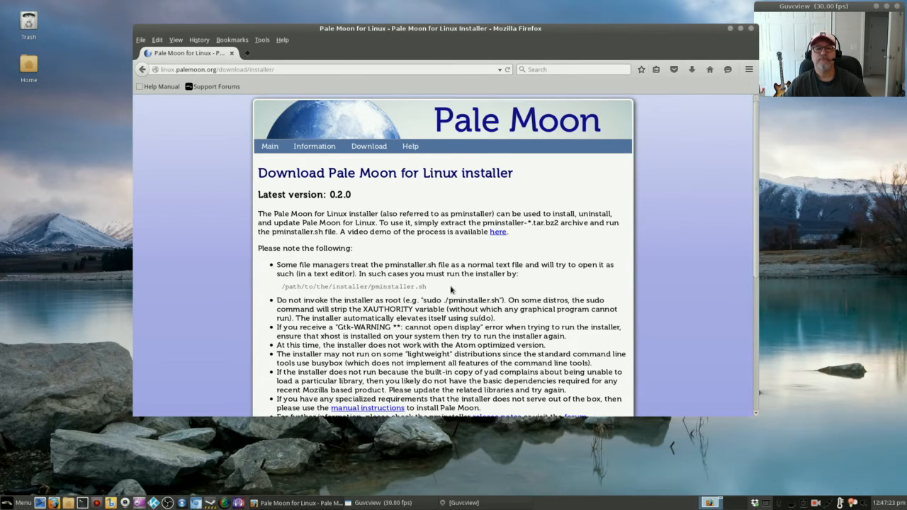
Scroll down the installer page toward the tarball download link
{"action": "scroll", "scroll_direction": "down", "scroll_amount": 3}
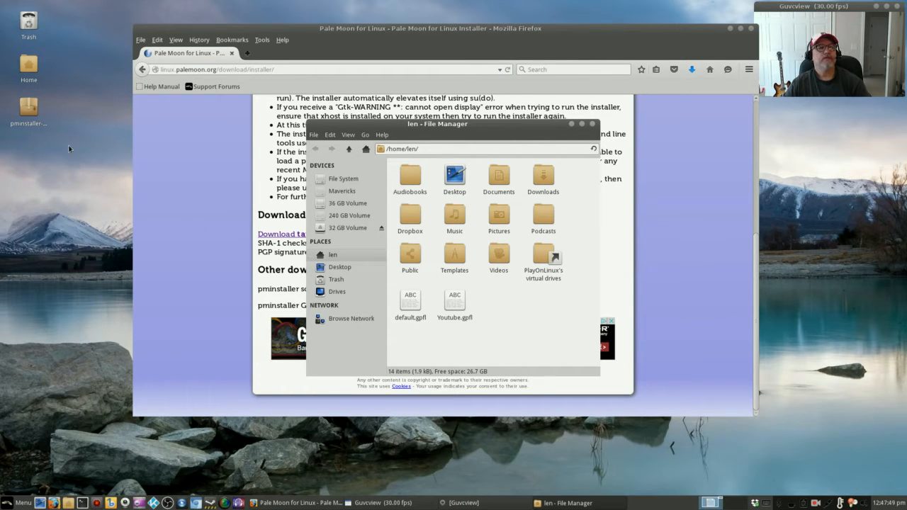
Extract pminstaller-0.2.0.tar.bz2 into the home folder with Extract Here
{"action": "right_click", "coordinate": [28, 110]}
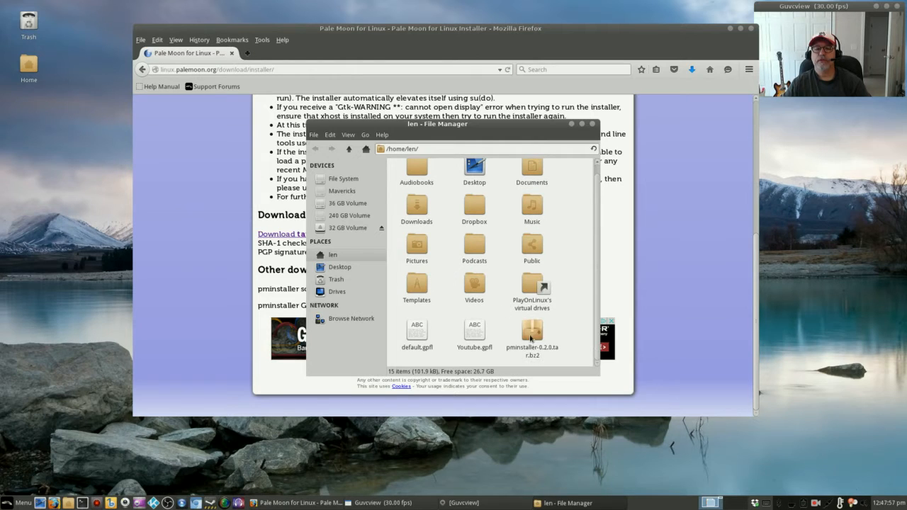
{"action": "right_click", "coordinate": [532, 337]}
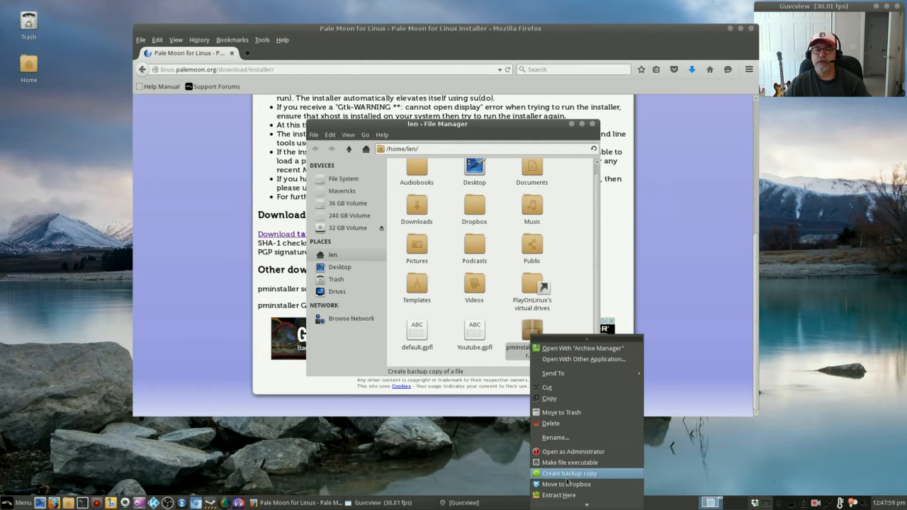
{"action": "left_click", "coordinate": [569, 474]}
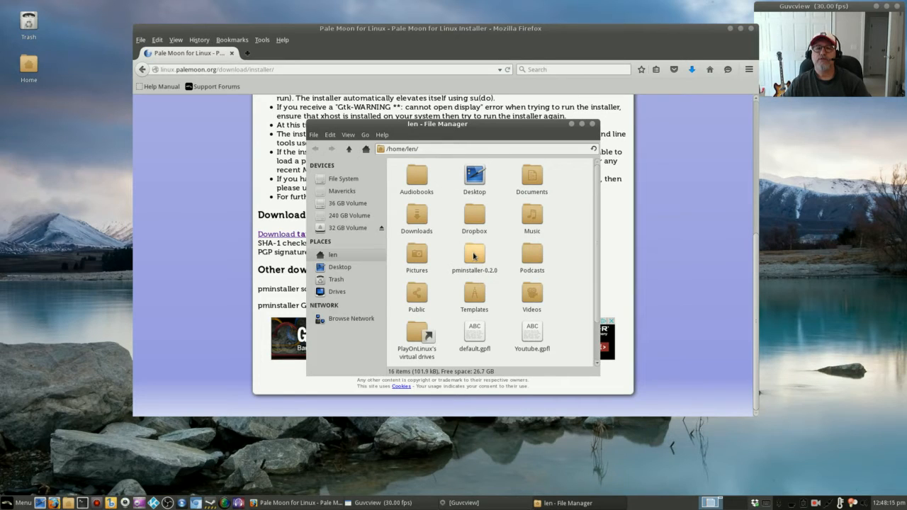
Open the pminstaller-0.2.0 folder and run the pminstaller.sh script
{"action": "double_click", "coordinate": [474, 255]}
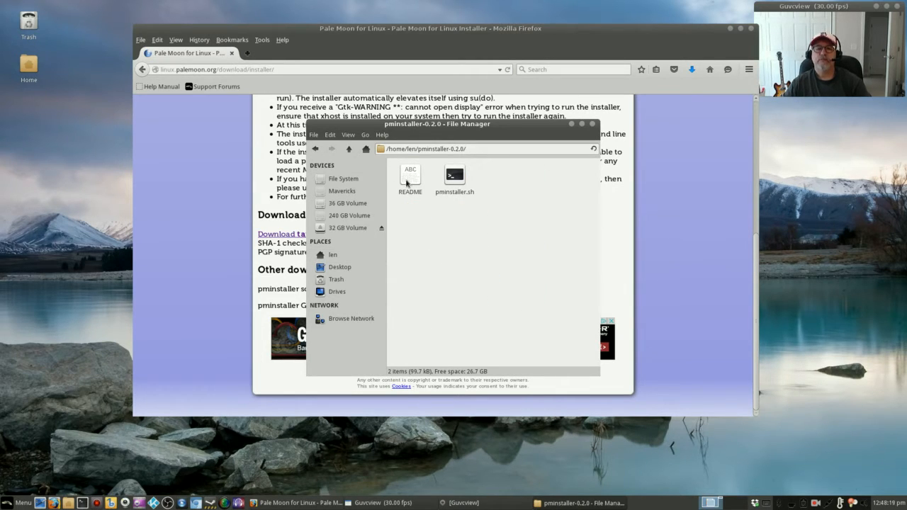
{"action": "double_click", "coordinate": [410, 177]}
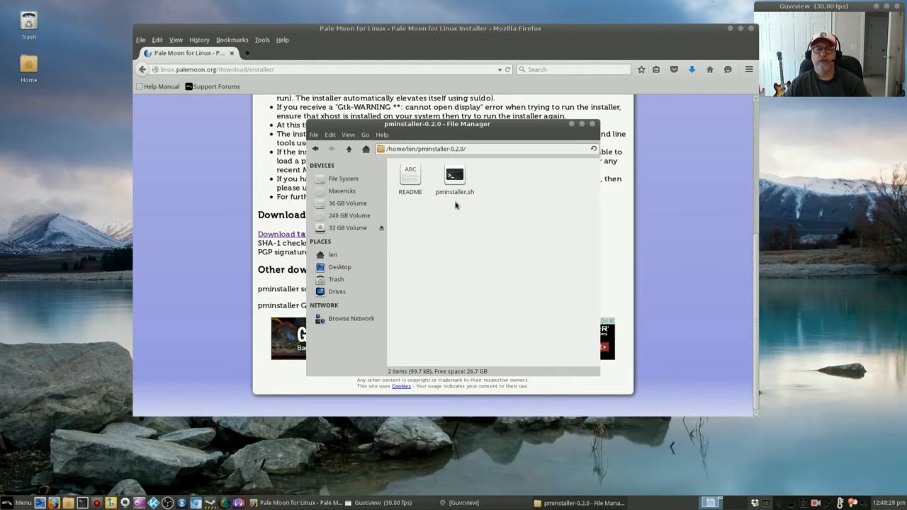
{"action": "left_click", "coordinate": [454, 176]}
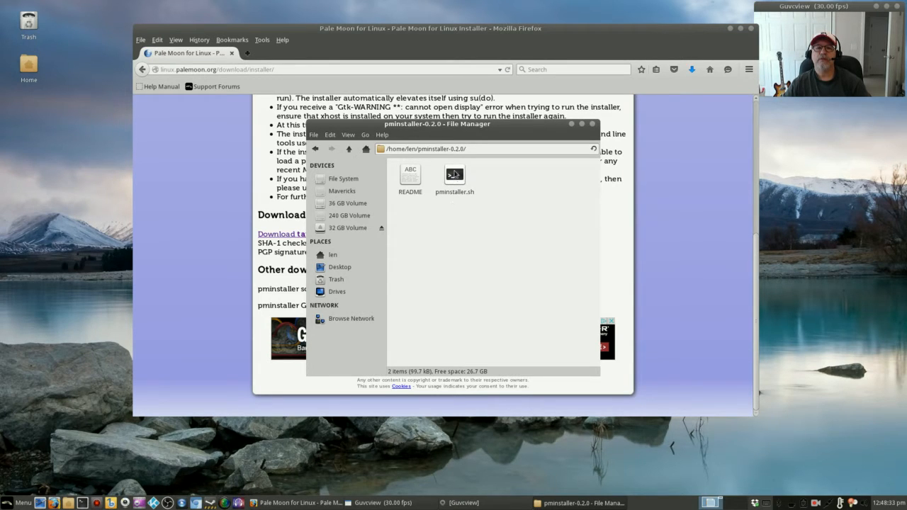
{"action": "double_click", "coordinate": [455, 176]}
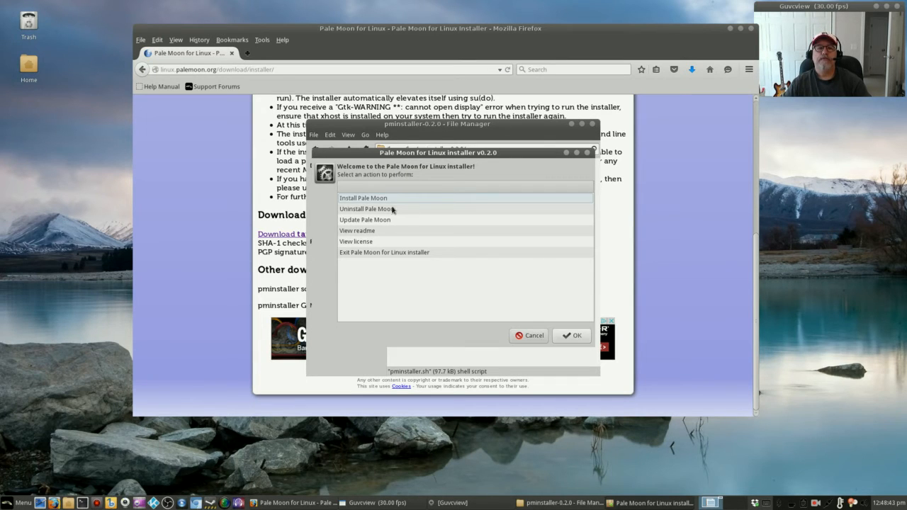
Choose to install Pale Moon, pick 'Latest version', and start the installation
{"action": "left_click", "coordinate": [363, 198]}
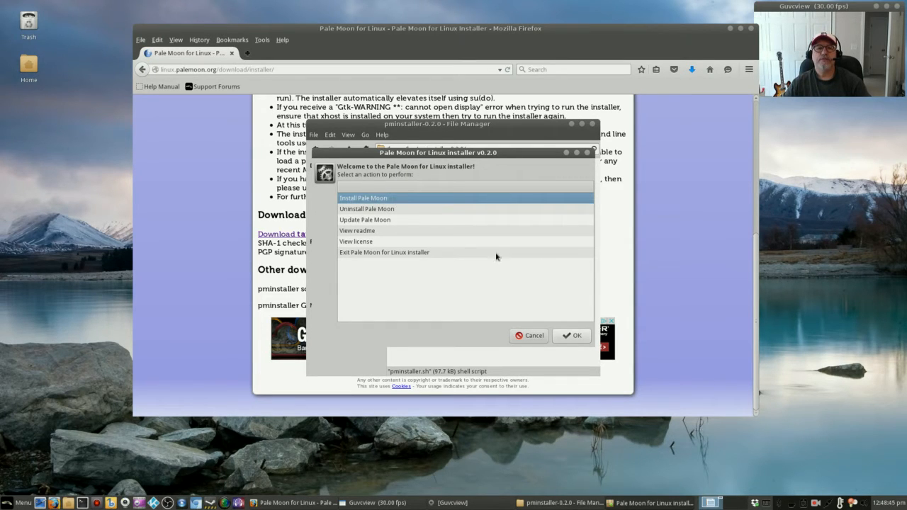
{"action": "left_click", "coordinate": [572, 335]}
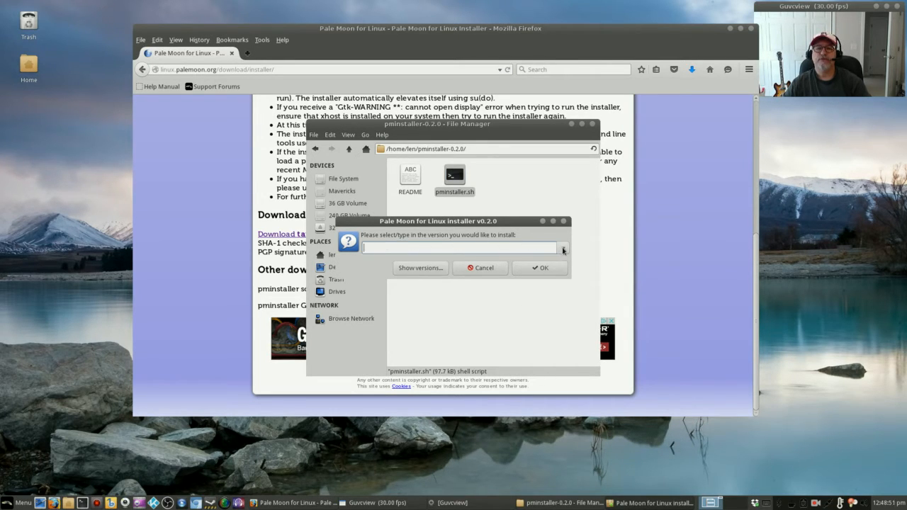
{"action": "left_click", "coordinate": [563, 248]}
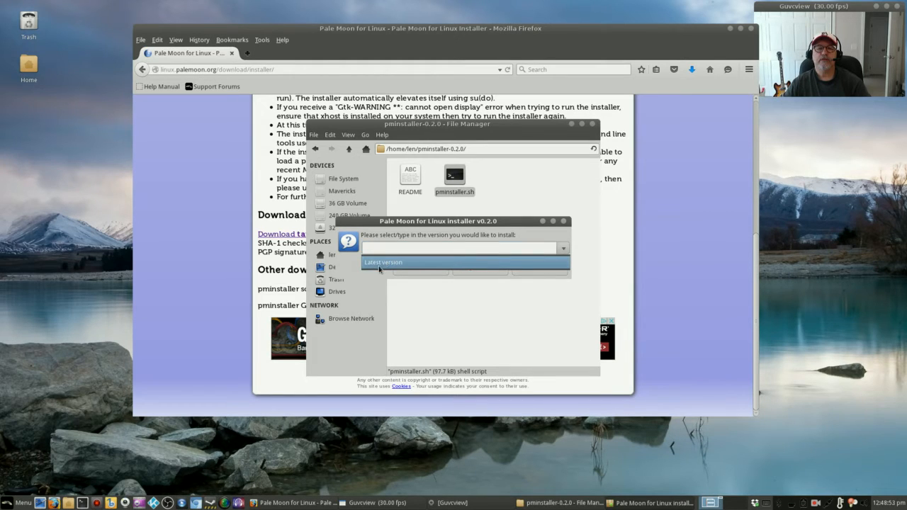
{"action": "left_click", "coordinate": [383, 262]}
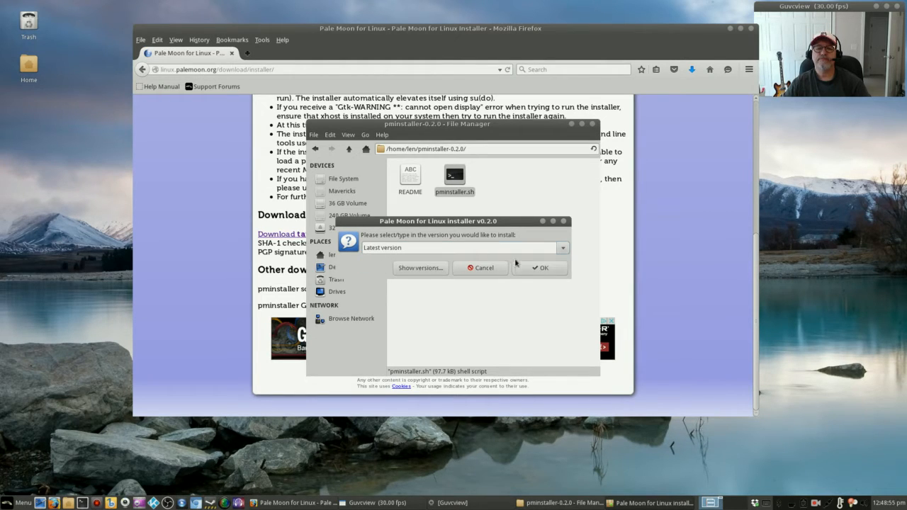
{"action": "left_click", "coordinate": [540, 268]}
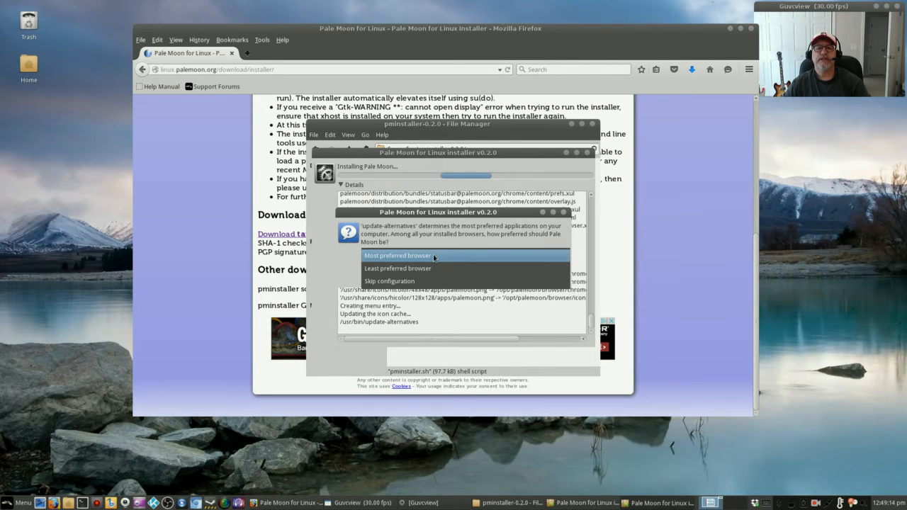
Set Pale Moon as most preferred browser, confirm success, and close File Manager and Firefox
{"action": "left_click", "coordinate": [397, 256]}
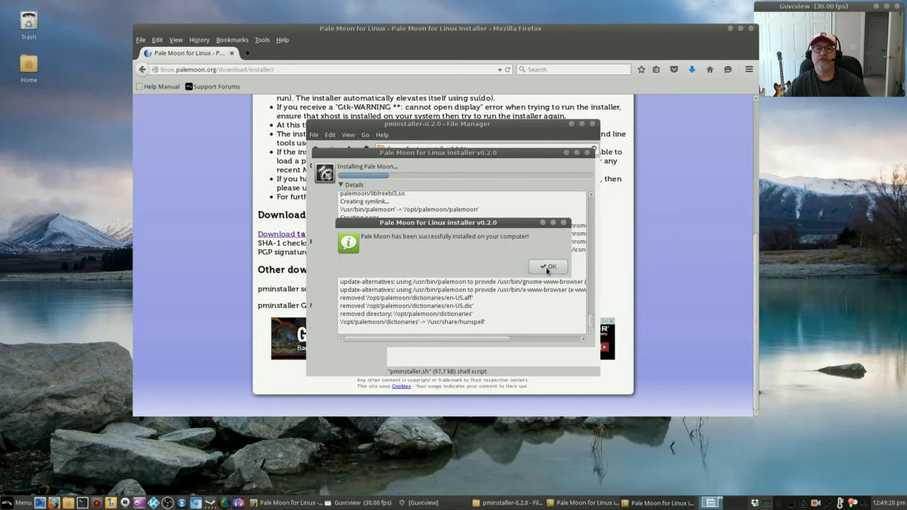
{"action": "left_click", "coordinate": [548, 267]}
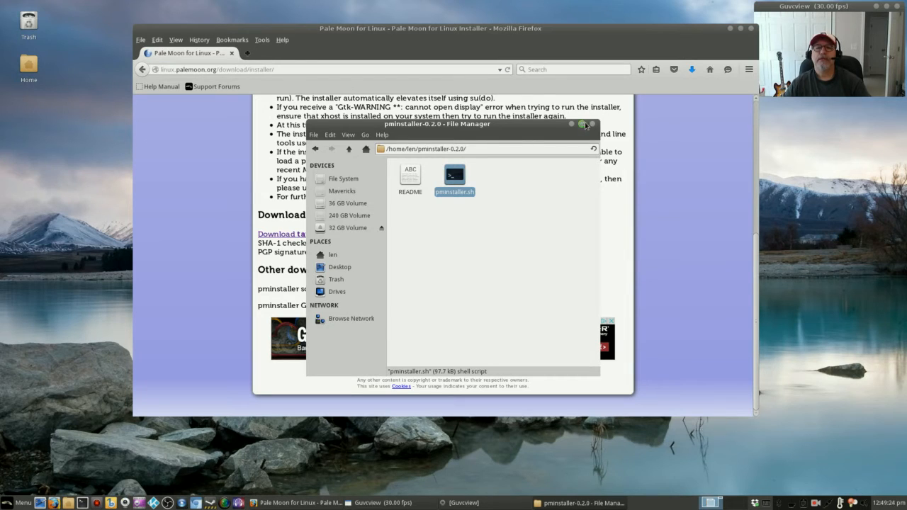
{"action": "left_click", "coordinate": [585, 125]}
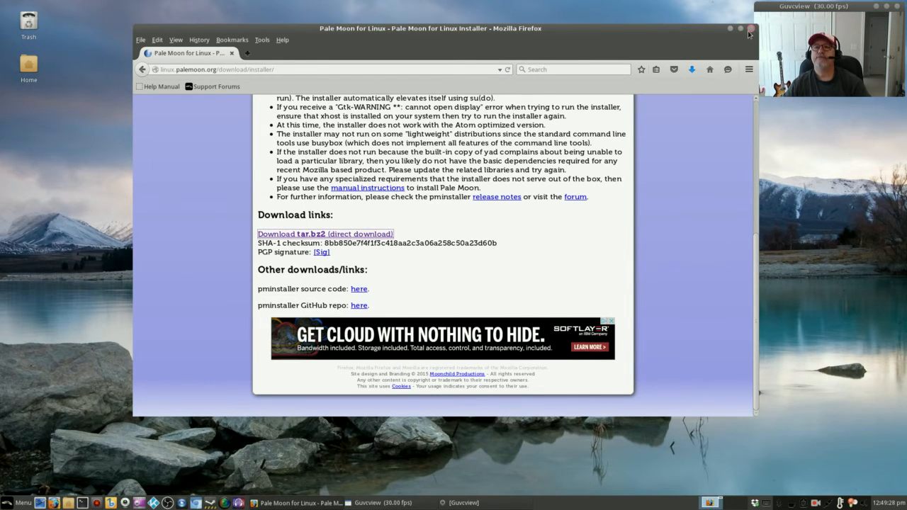
{"action": "left_click", "coordinate": [750, 29]}
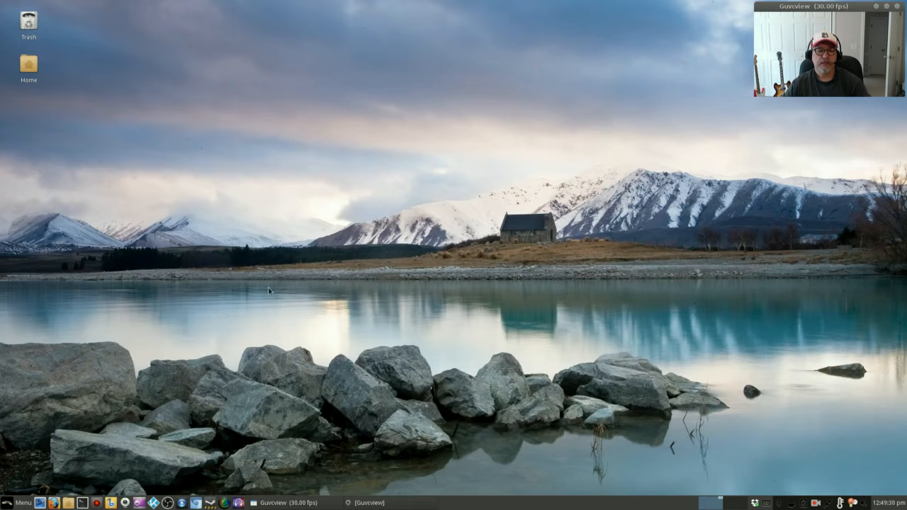
Launch Pale Moon Web Browser from Menu > Internet
{"action": "left_click", "coordinate": [20, 502]}
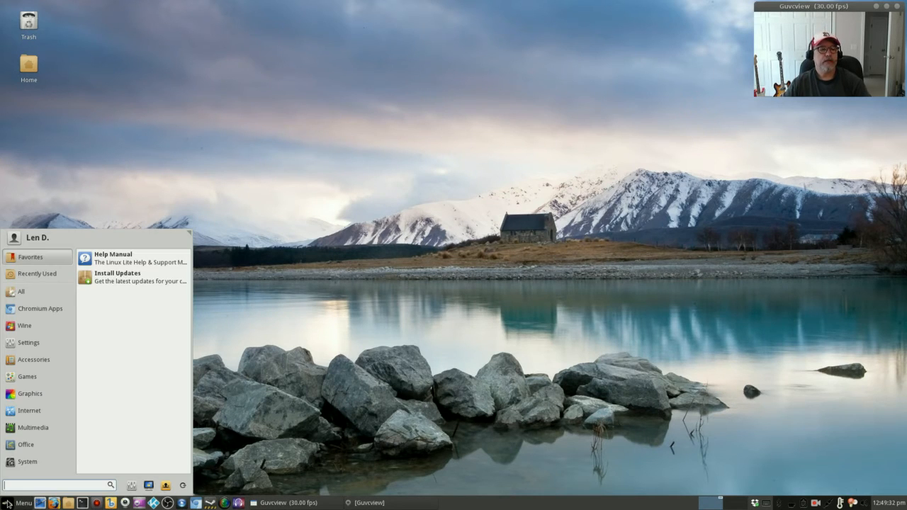
{"action": "left_click", "coordinate": [30, 411]}
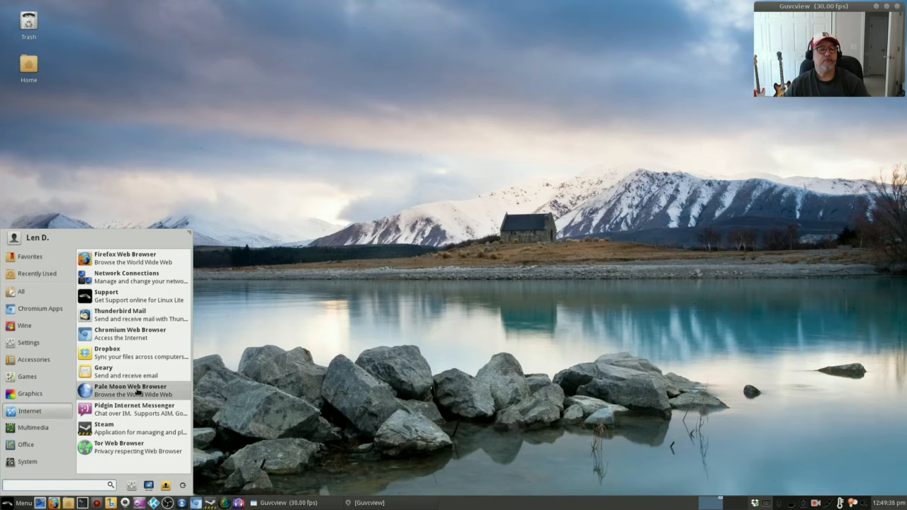
{"action": "left_click", "coordinate": [131, 389]}
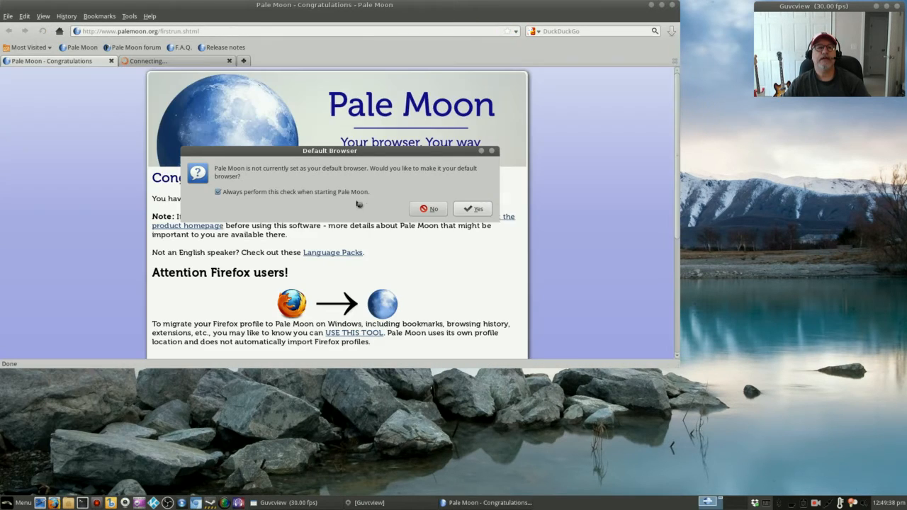
Dismiss the default-browser prompt, switch to the start.me tab, and enlarge the window
{"action": "left_click", "coordinate": [428, 209]}
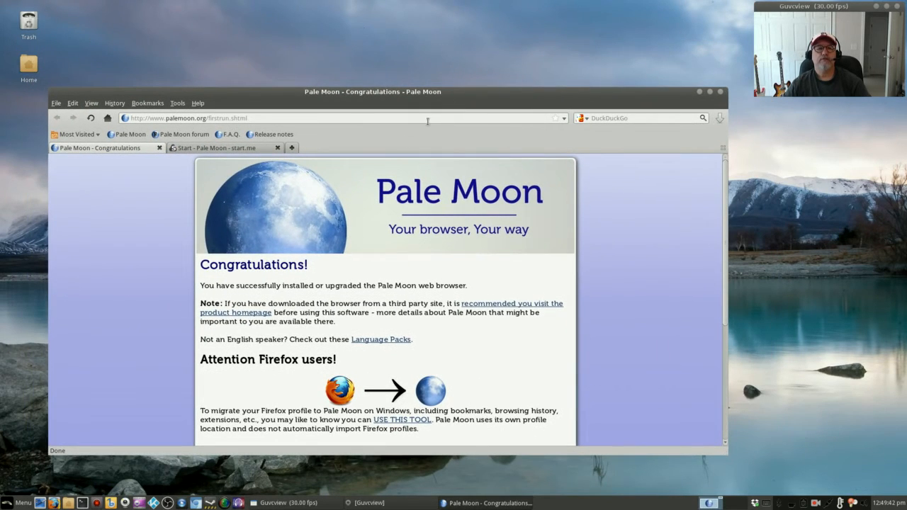
{"action": "left_click", "coordinate": [216, 147]}
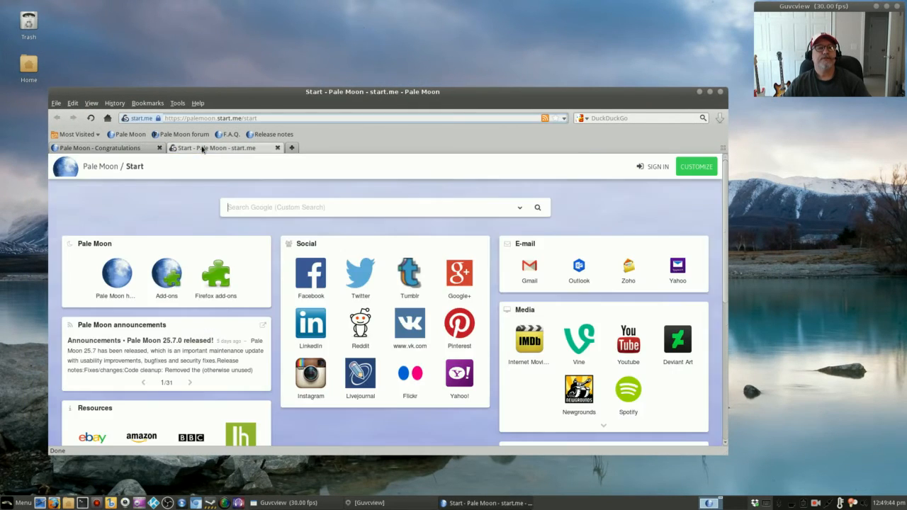
{"action": "mouse_move", "coordinate": [453, 185]}
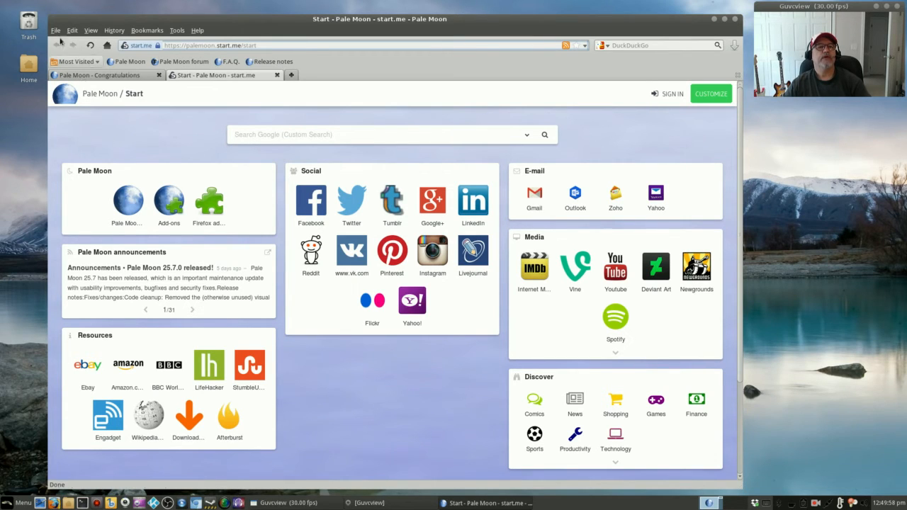
{"action": "left_click", "coordinate": [55, 30]}
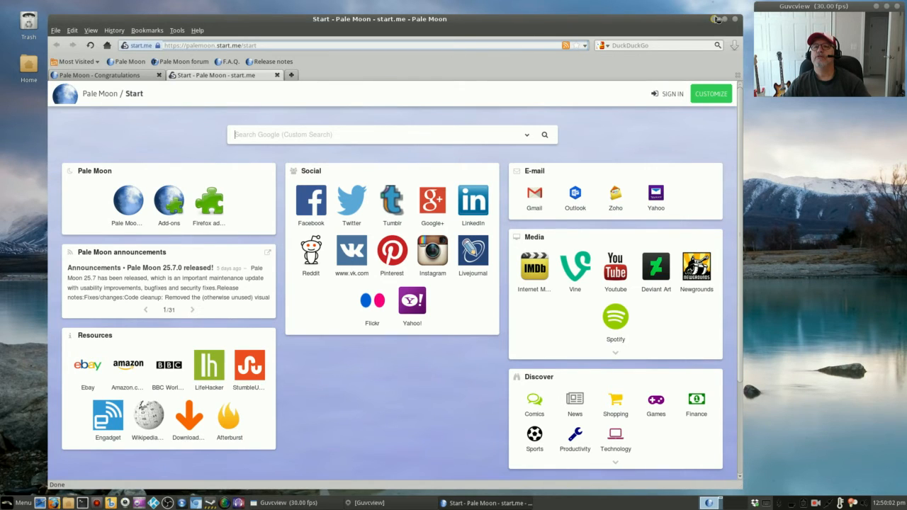
{"action": "left_click", "coordinate": [715, 19]}
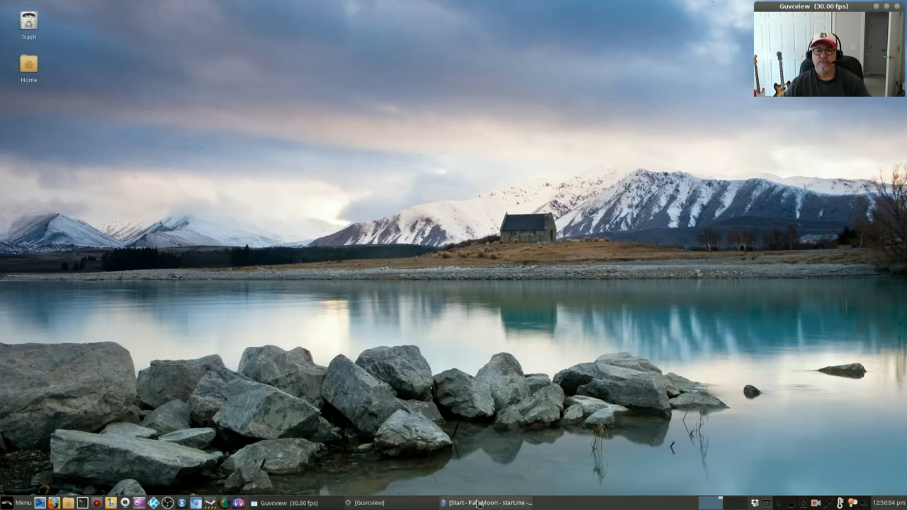
{"action": "left_click", "coordinate": [72, 30]}
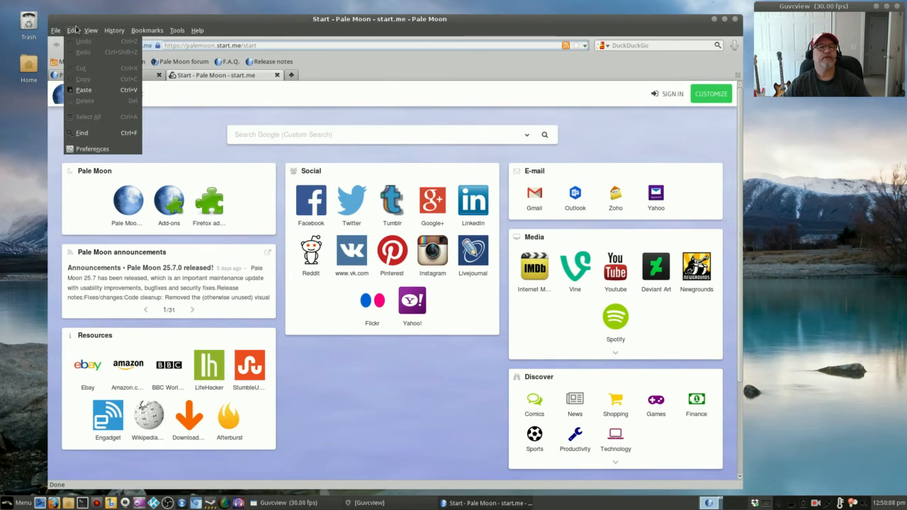
In Edit > Preferences > Tabs, make new tabs show 'The Pale Moon start page'
{"action": "left_click", "coordinate": [92, 149]}
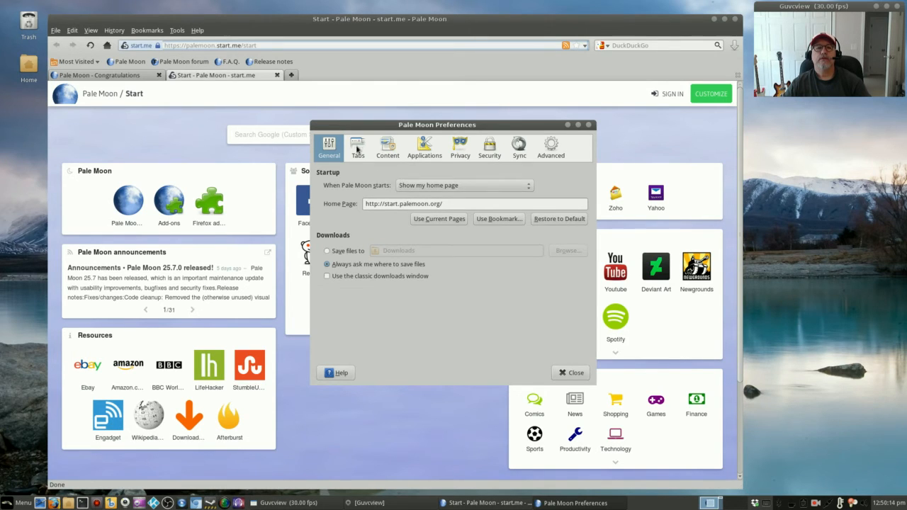
{"action": "left_click", "coordinate": [357, 147]}
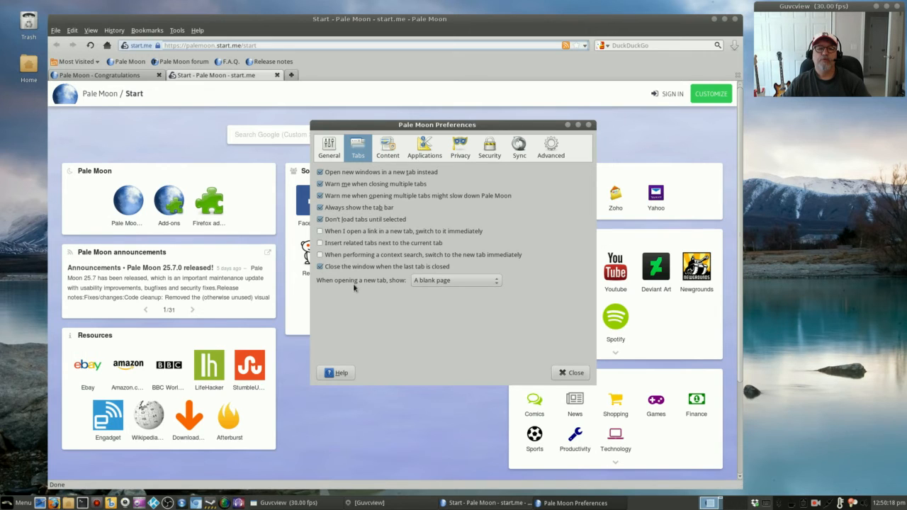
{"action": "left_click", "coordinate": [456, 280]}
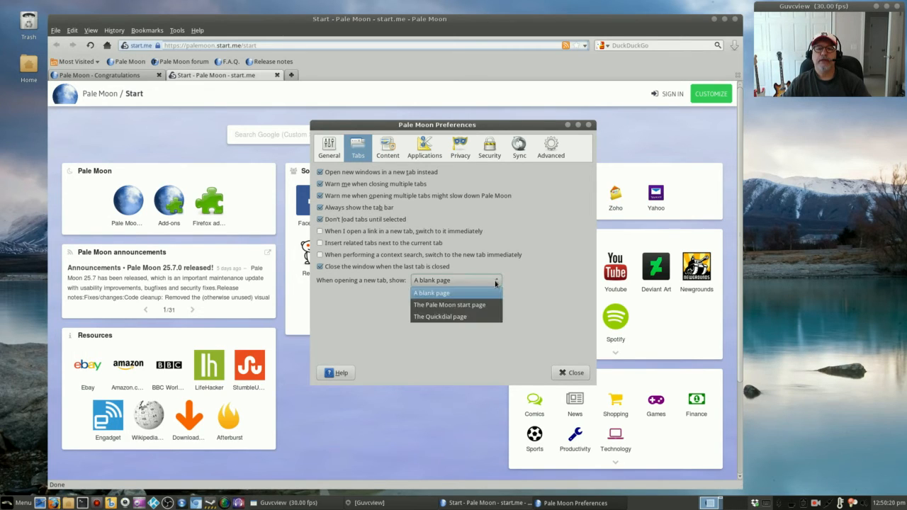
{"action": "left_click", "coordinate": [449, 305]}
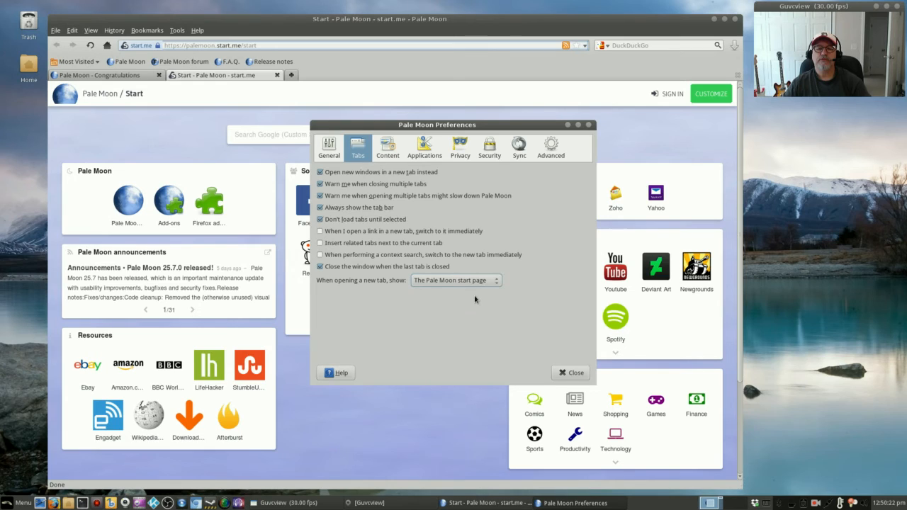
{"action": "left_click", "coordinate": [570, 372]}
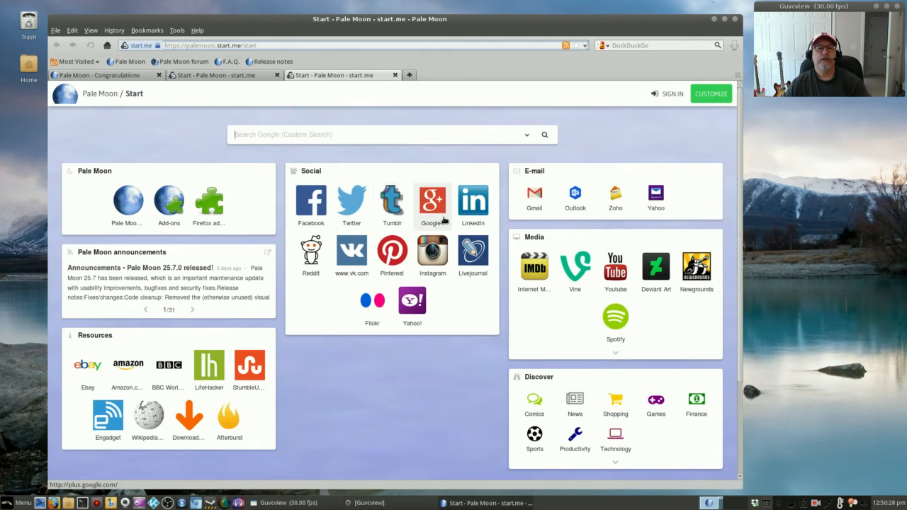
{"action": "mouse_move", "coordinate": [473, 202]}
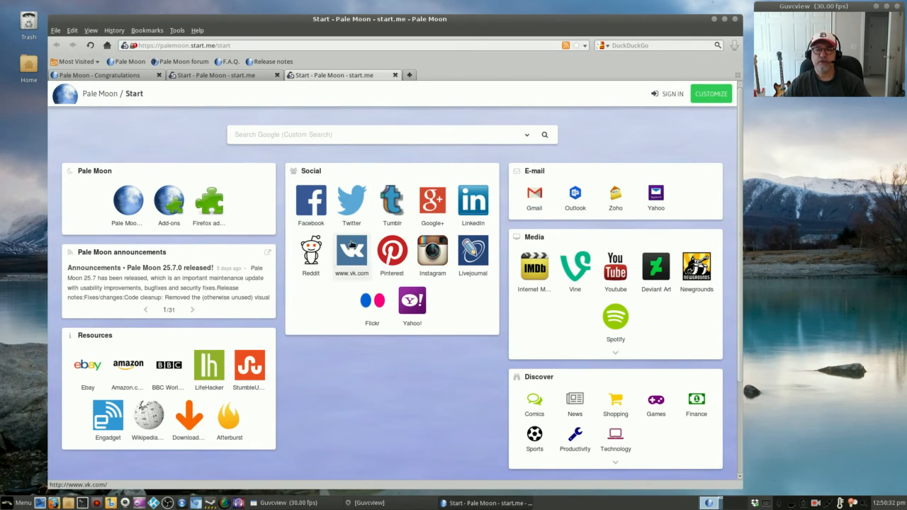
{"action": "left_click", "coordinate": [352, 249]}
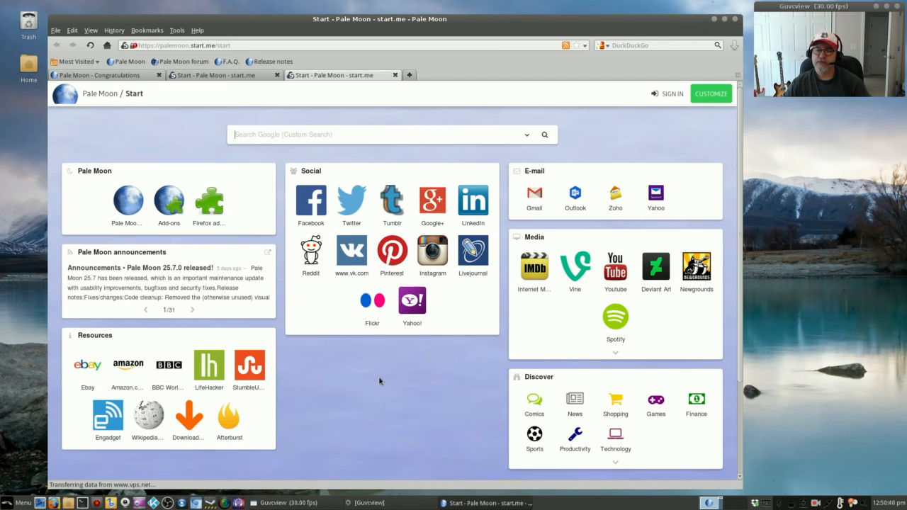
{"action": "mouse_move", "coordinate": [343, 358]}
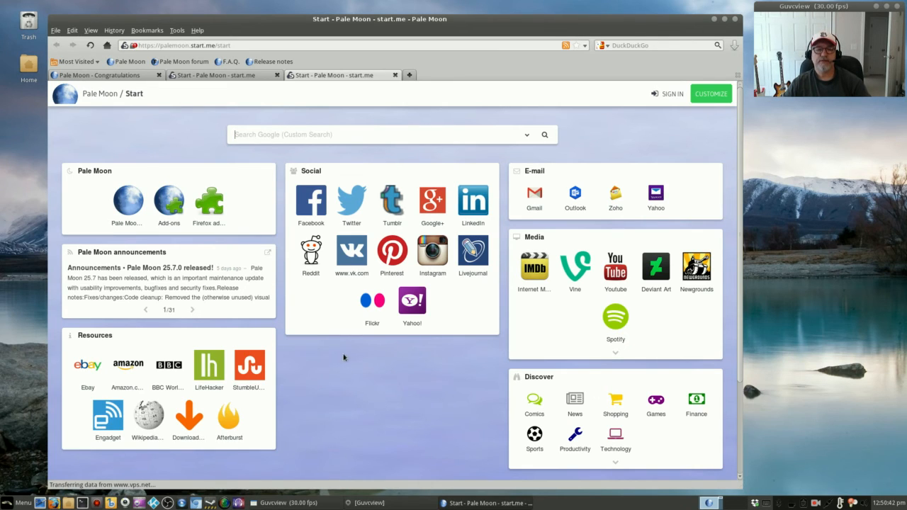
{"action": "mouse_move", "coordinate": [383, 351]}
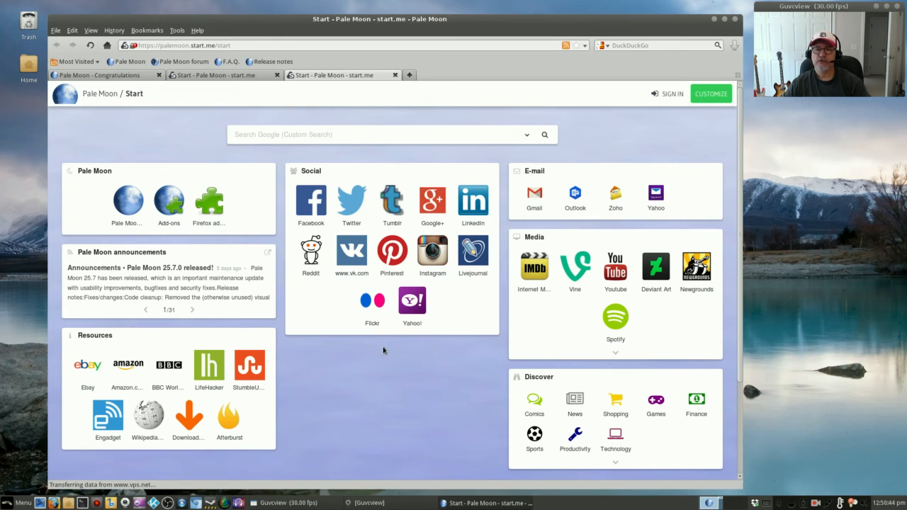
{"action": "mouse_move", "coordinate": [396, 117]}
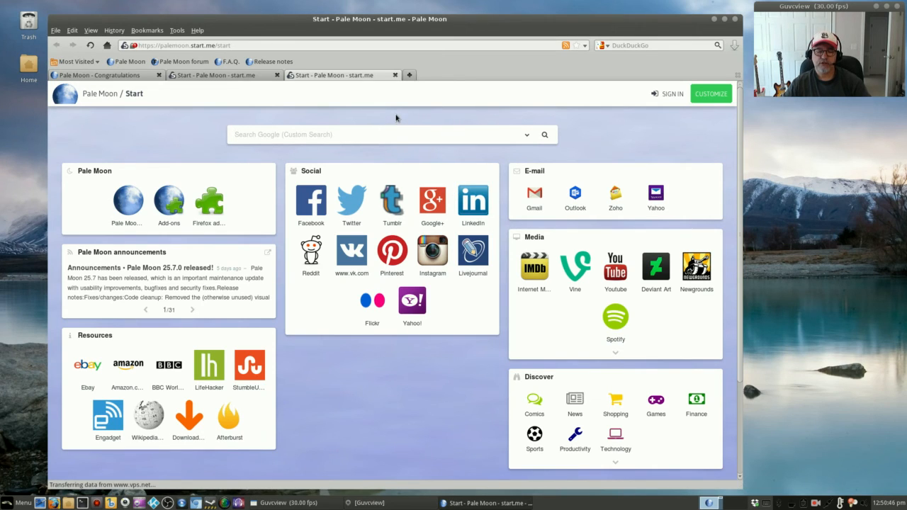
{"action": "mouse_move", "coordinate": [394, 121]}
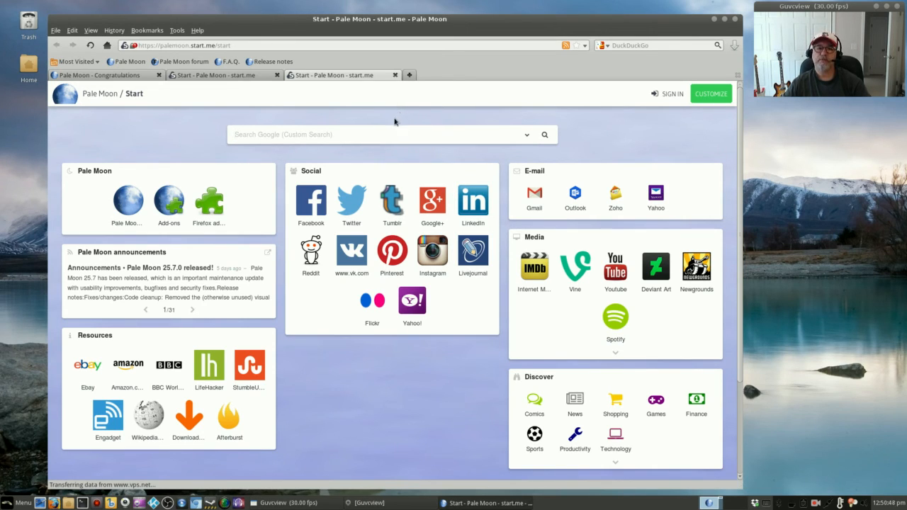